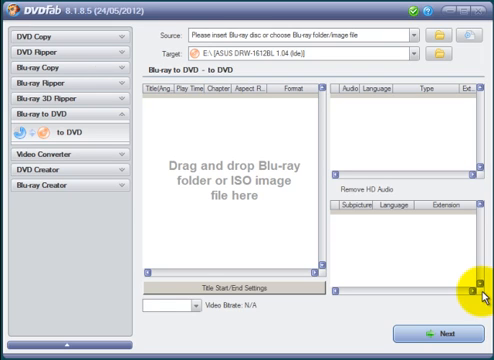
mouse_move(467, 272)
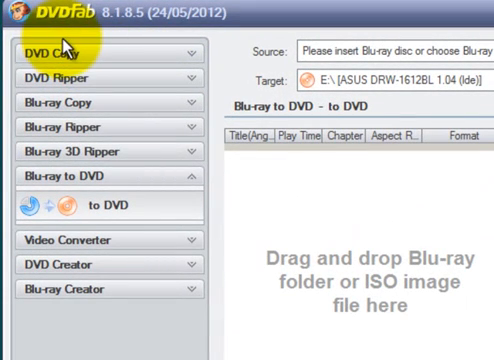
mouse_move(45, 205)
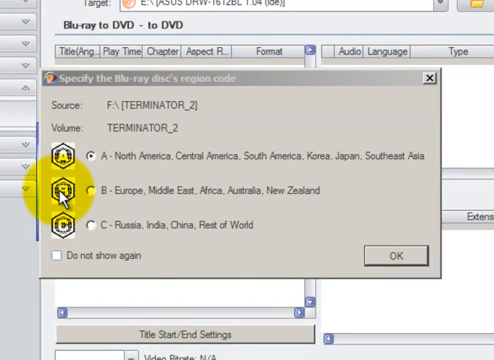
Step: Confirm region A for the TERMINATOR_2 disc and dismiss the ImgBurn copy-protection warning
left_click(74, 155)
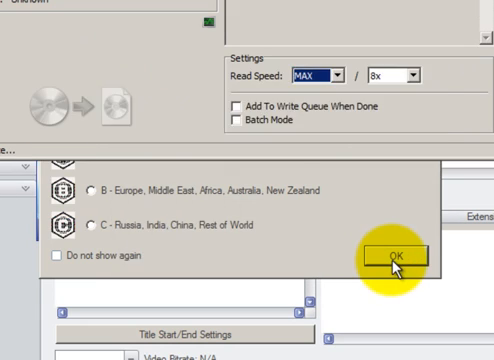
left_click(389, 255)
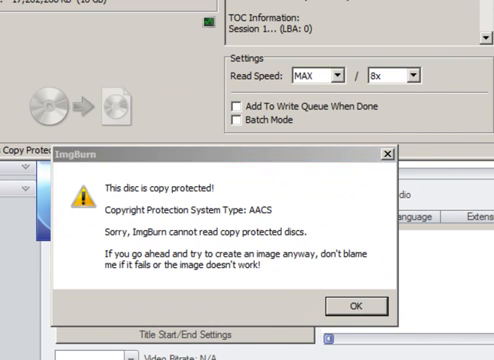
left_click(353, 303)
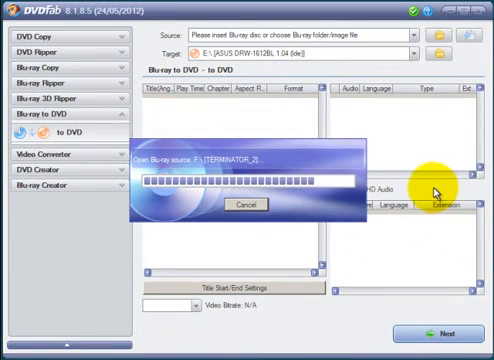
mouse_move(233, 121)
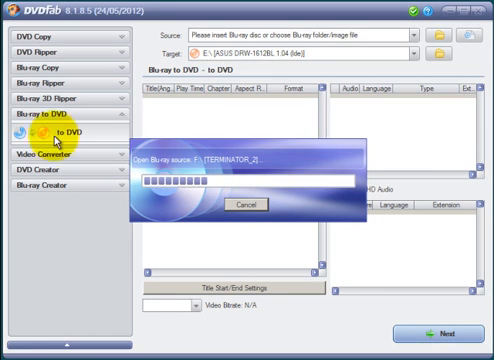
mouse_move(185, 270)
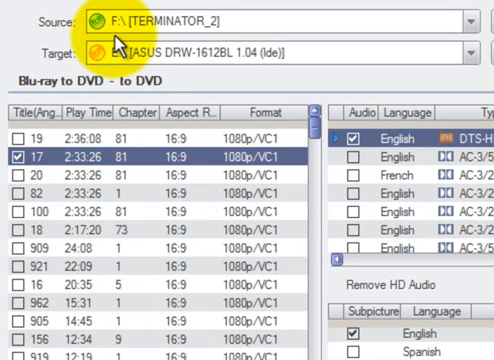
mouse_move(125, 40)
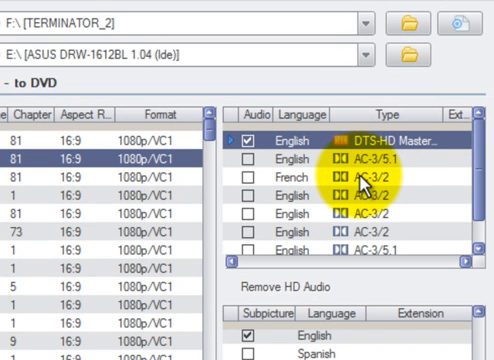
mouse_move(366, 180)
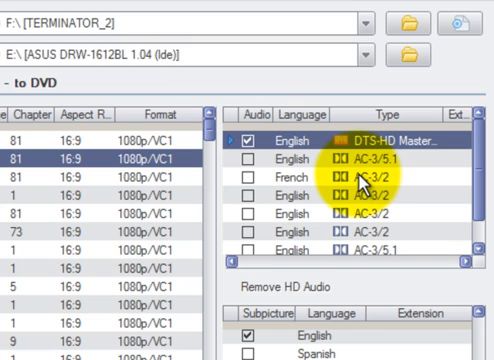
mouse_move(360, 178)
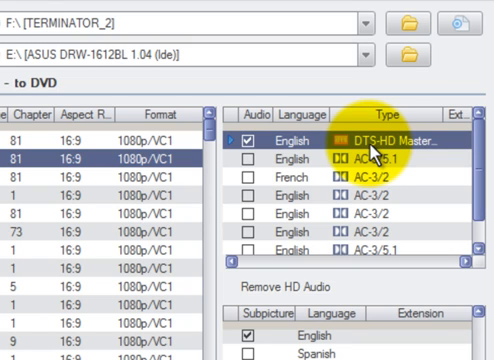
mouse_move(372, 148)
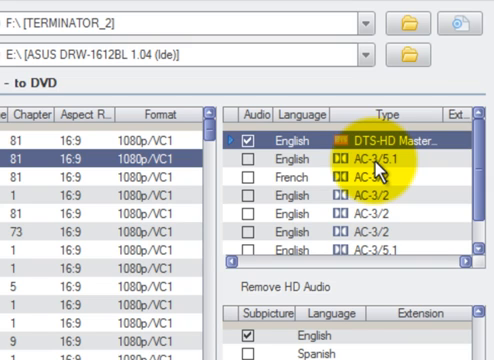
mouse_move(378, 168)
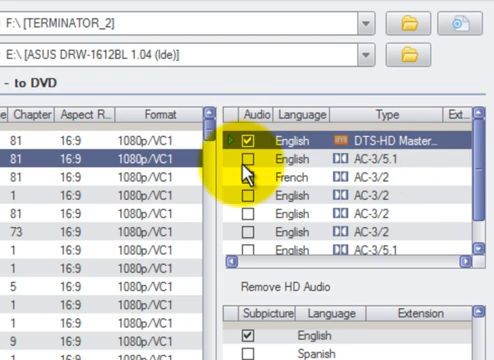
mouse_move(315, 215)
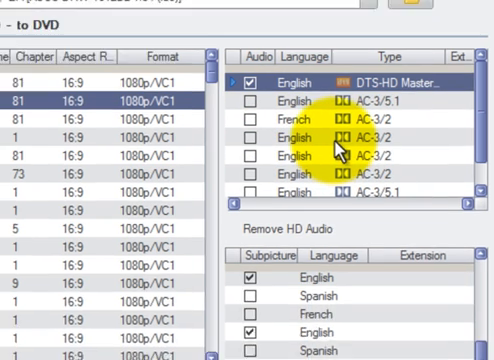
scroll("down", 3)
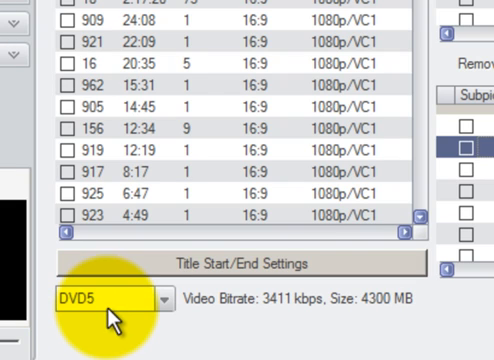
mouse_move(108, 322)
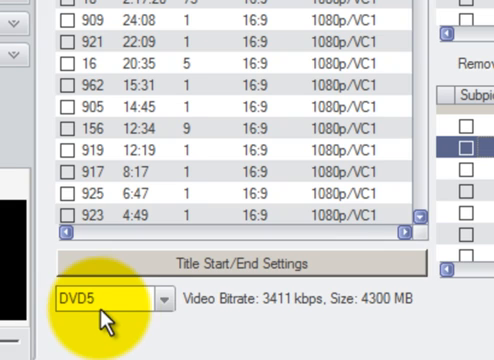
mouse_move(205, 318)
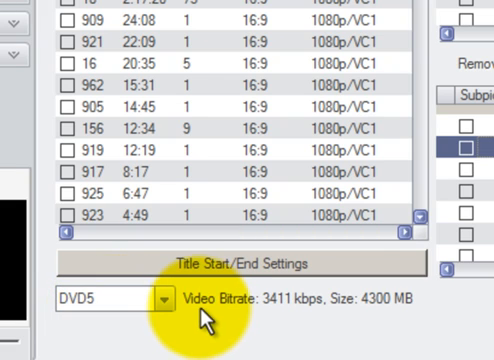
mouse_move(275, 325)
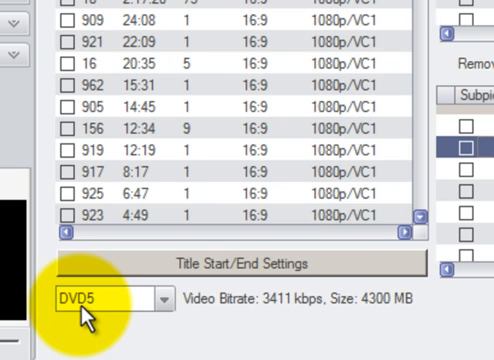
mouse_move(247, 323)
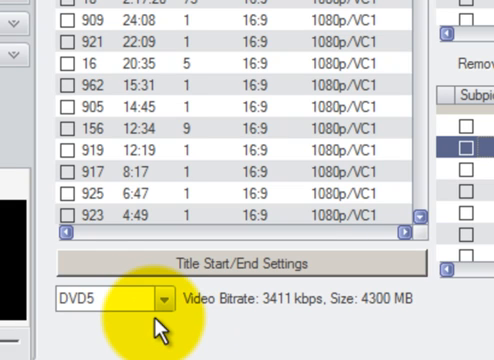
left_click(160, 300)
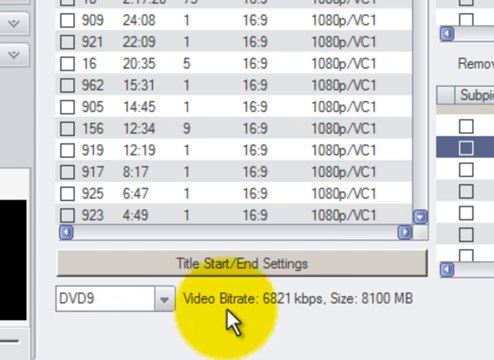
mouse_move(318, 318)
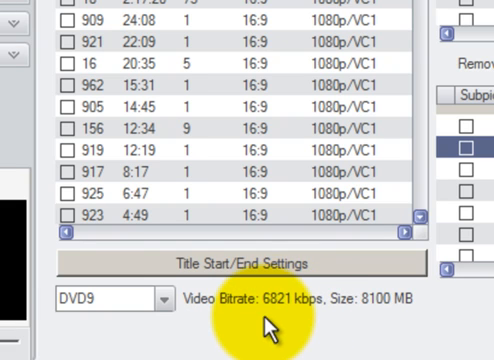
mouse_move(113, 330)
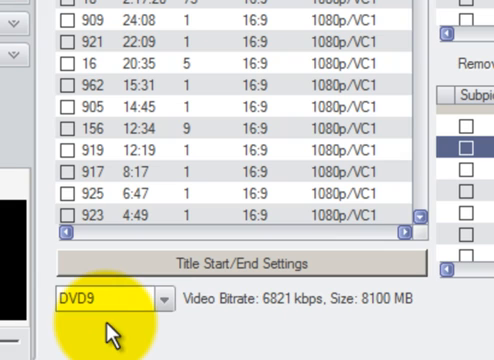
mouse_move(240, 325)
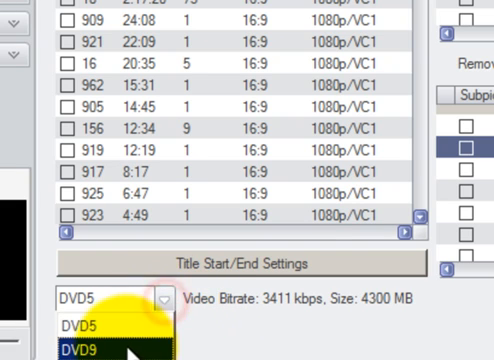
Step: Try DVD9 as the output size, then return to DVD5 (3411 kbps, 4300 MB)
left_click(90, 348)
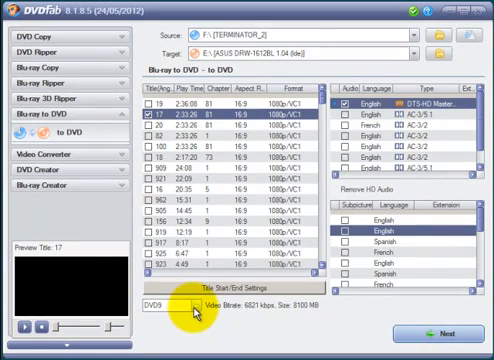
left_click(160, 306)
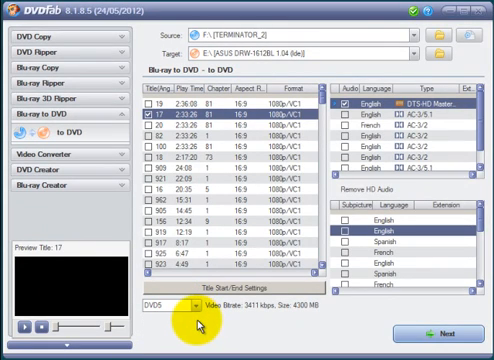
mouse_move(155, 43)
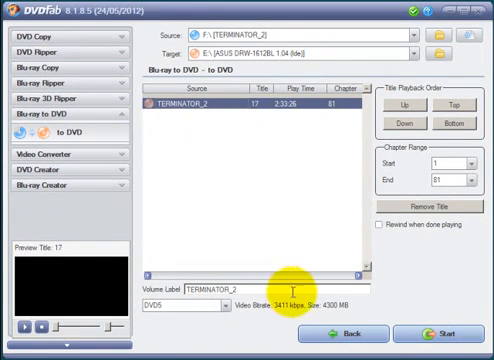
mouse_move(293, 141)
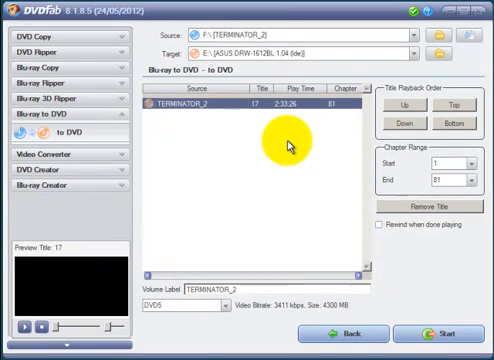
mouse_move(289, 142)
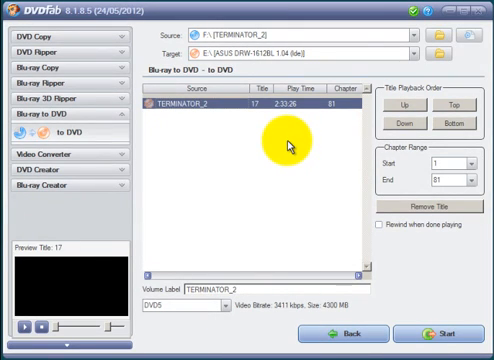
mouse_move(155, 75)
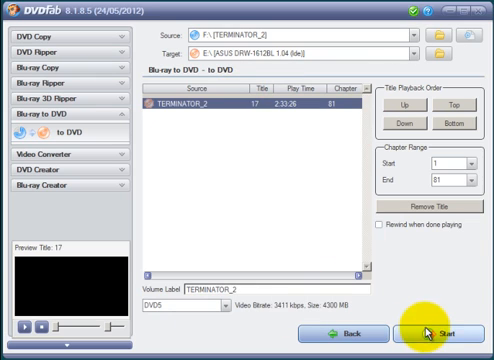
Step: Start the Blu-ray to DVD5 conversion of TERMINATOR_2
left_click(435, 331)
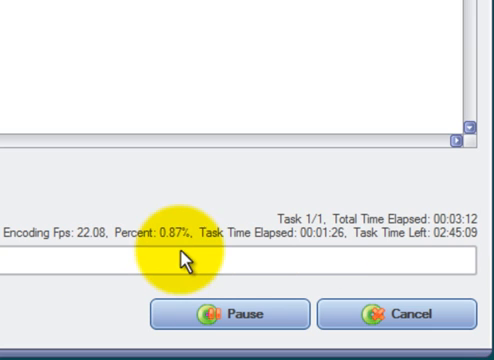
mouse_move(383, 247)
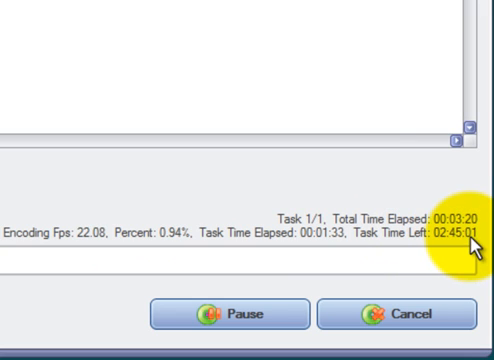
mouse_move(386, 183)
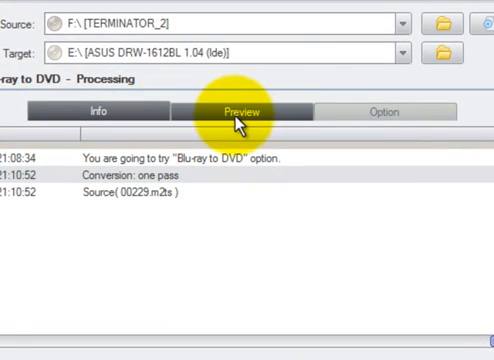
Step: View the live encoding preview, check the Option tab, then return to Preview
left_click(238, 111)
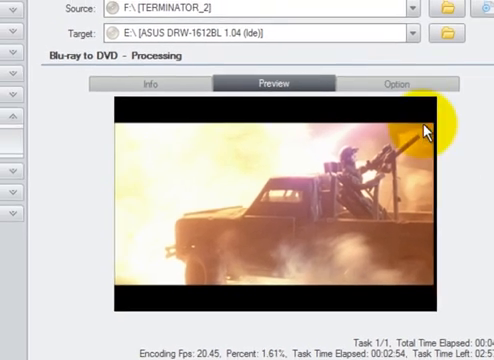
left_click(388, 86)
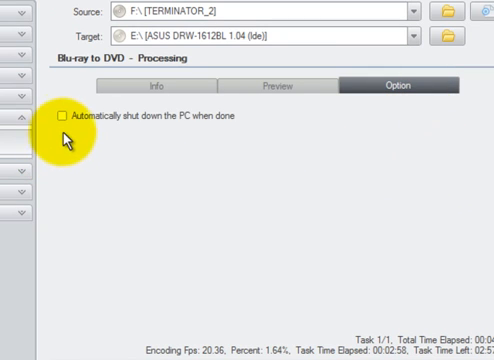
mouse_move(184, 139)
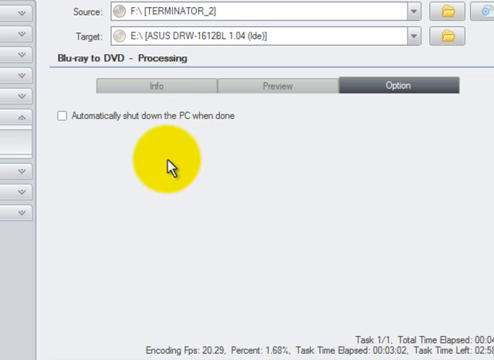
left_click(287, 90)
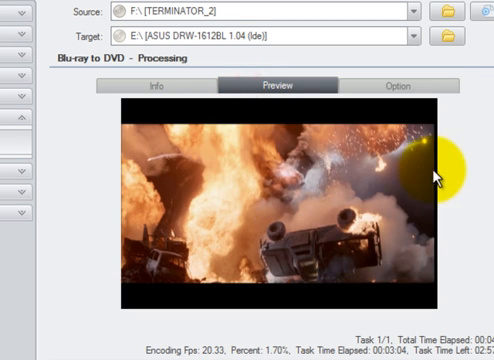